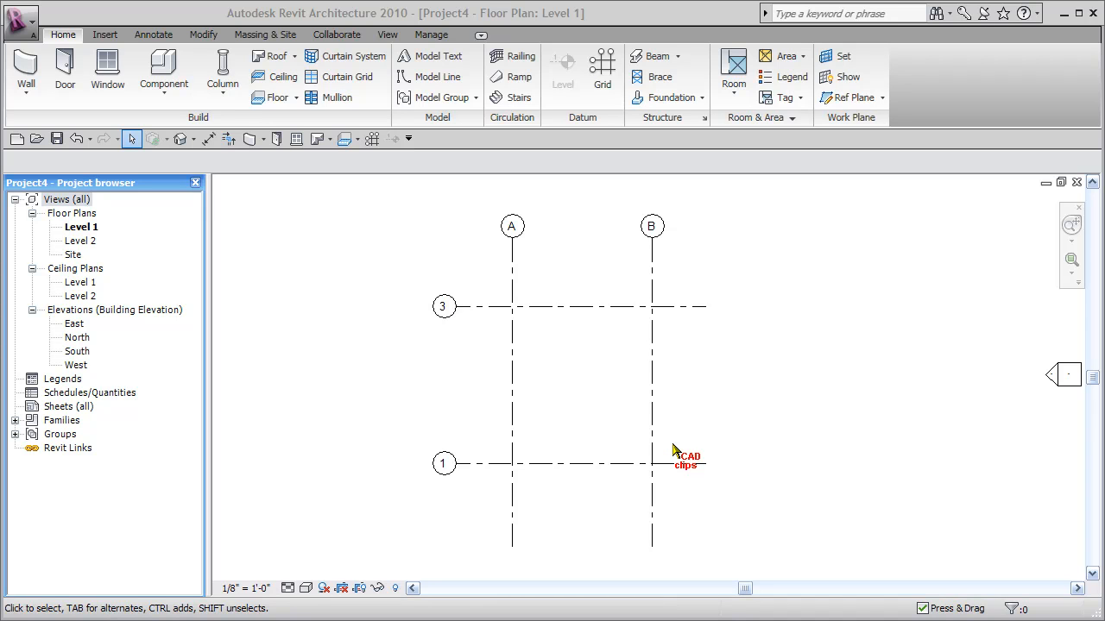
Switch the ribbon to the Annotate tab for the Level 1 floor plan
click(153, 34)
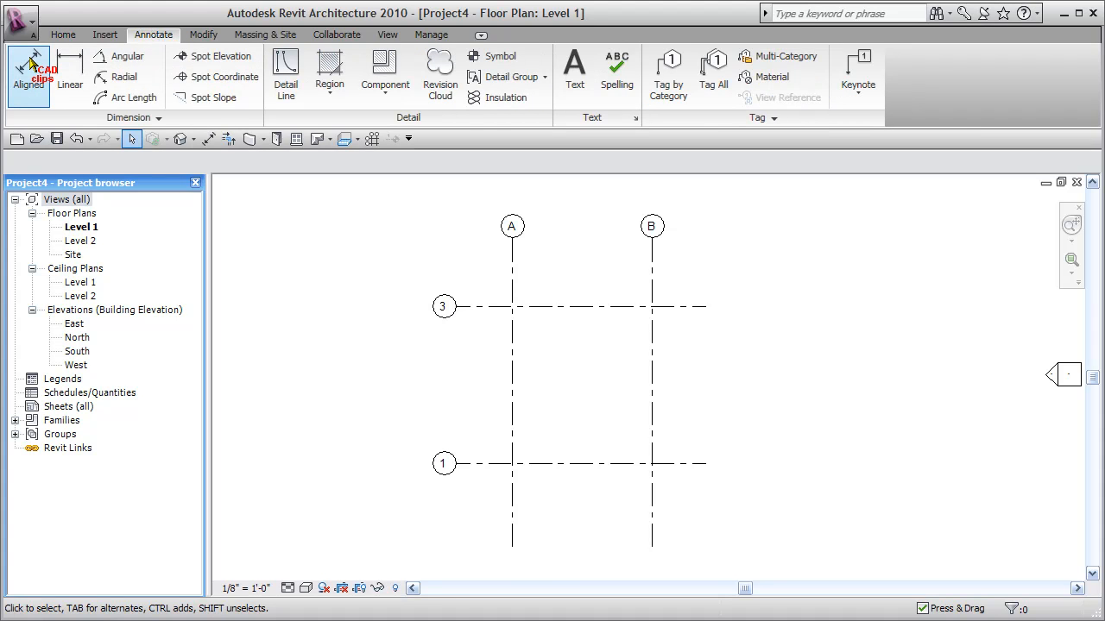
Start the Aligned dimension tool for the Level 1 grid lines
click(28, 69)
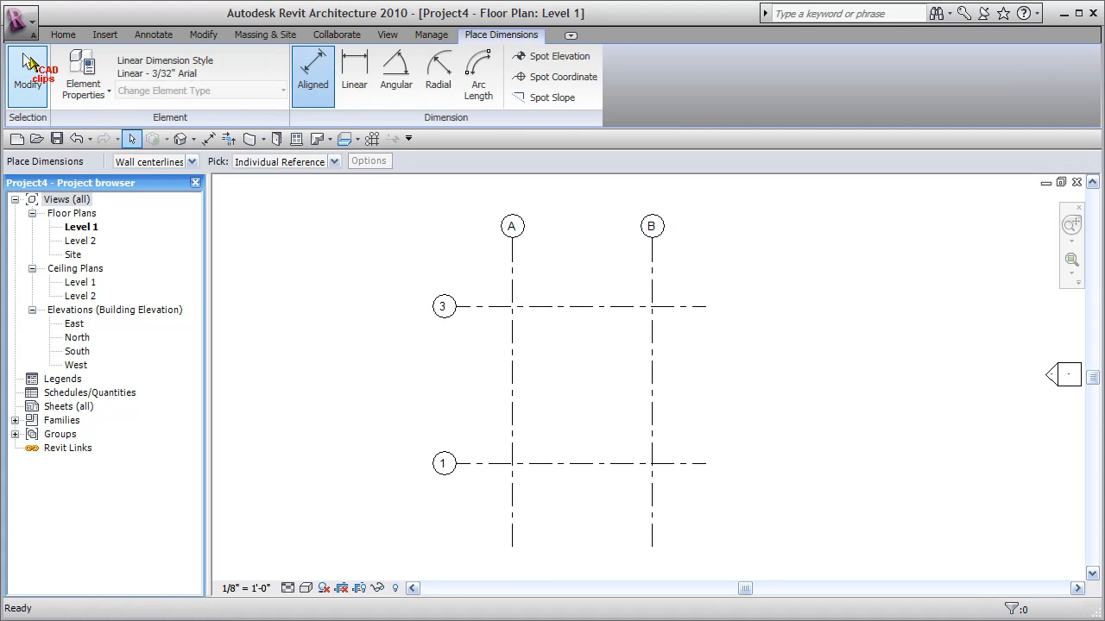
mouse_move(57, 138)
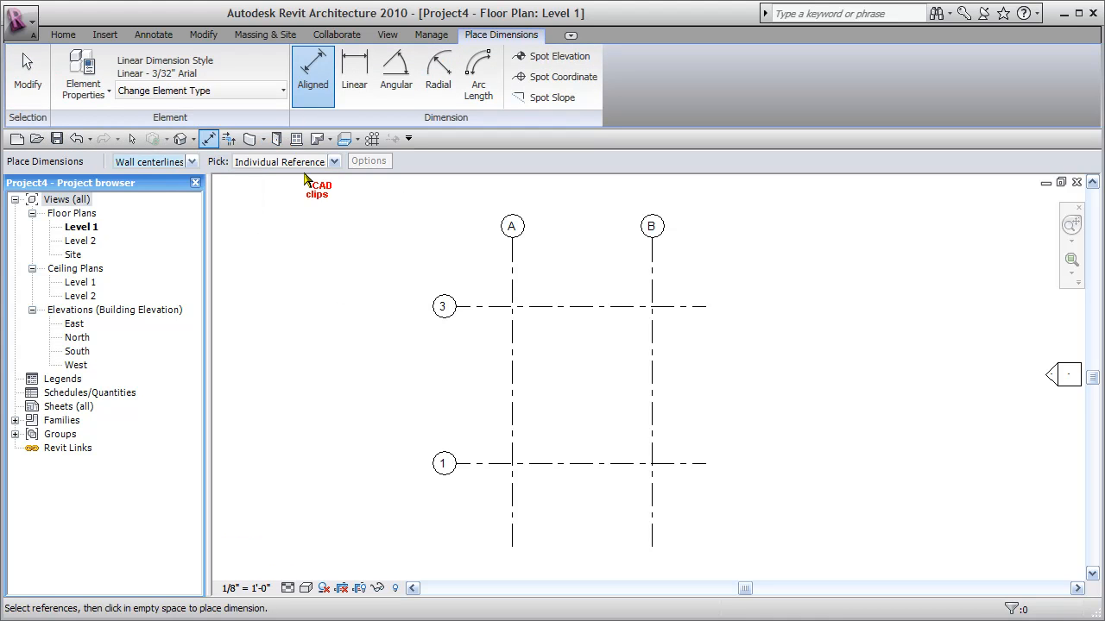
mouse_move(389, 178)
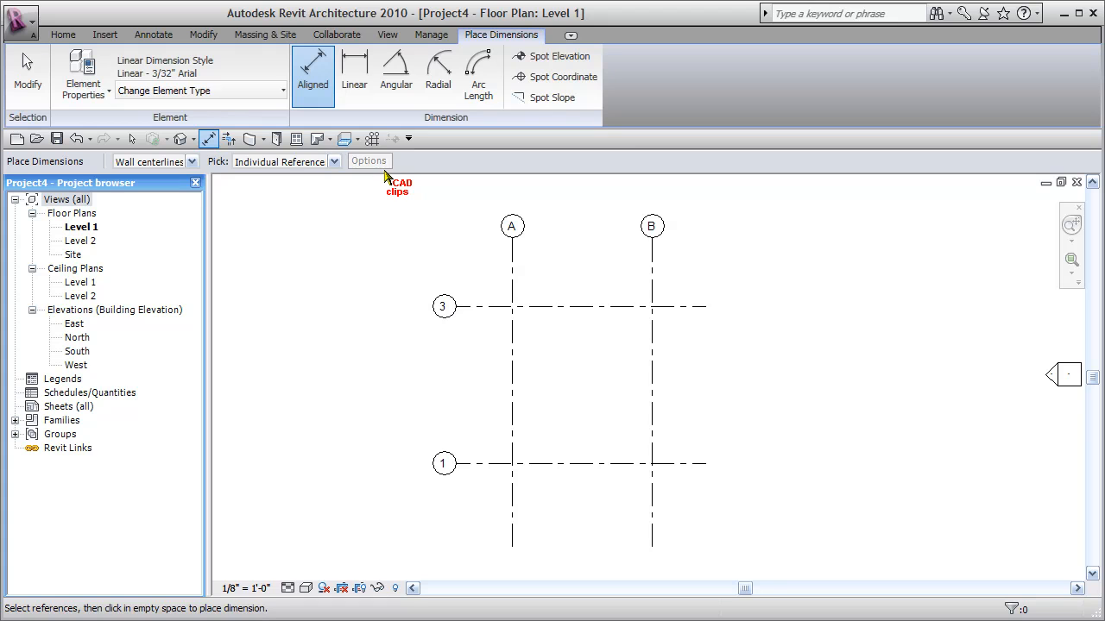
mouse_move(555, 266)
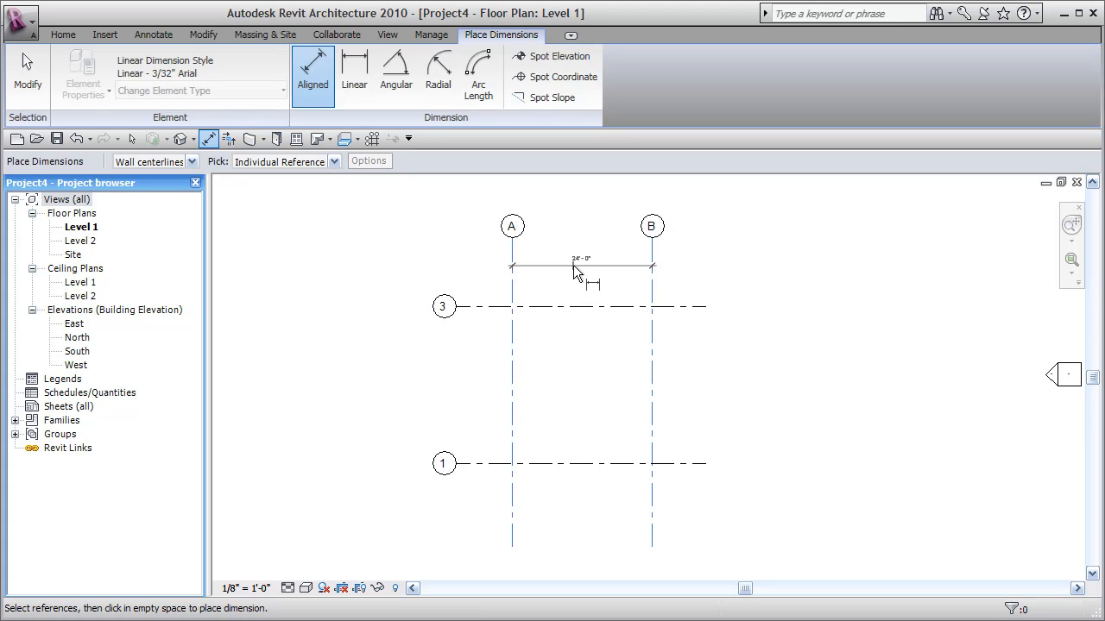
Place the 24'-0" A–B dimension and the 1–3 dimension, then exit dimensioning
click(581, 264)
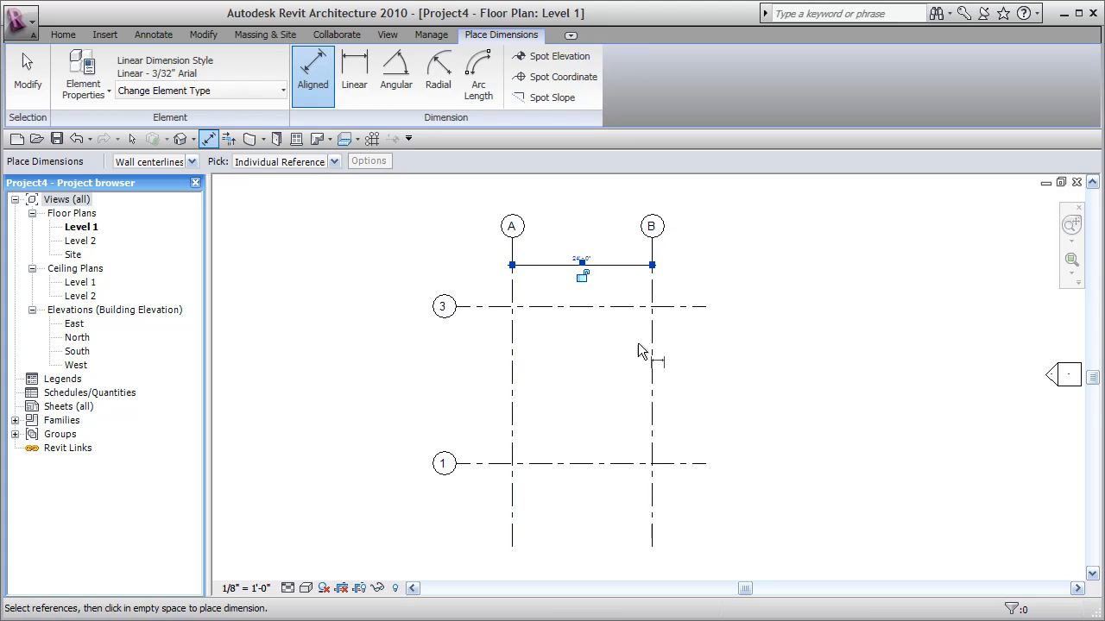
mouse_move(483, 336)
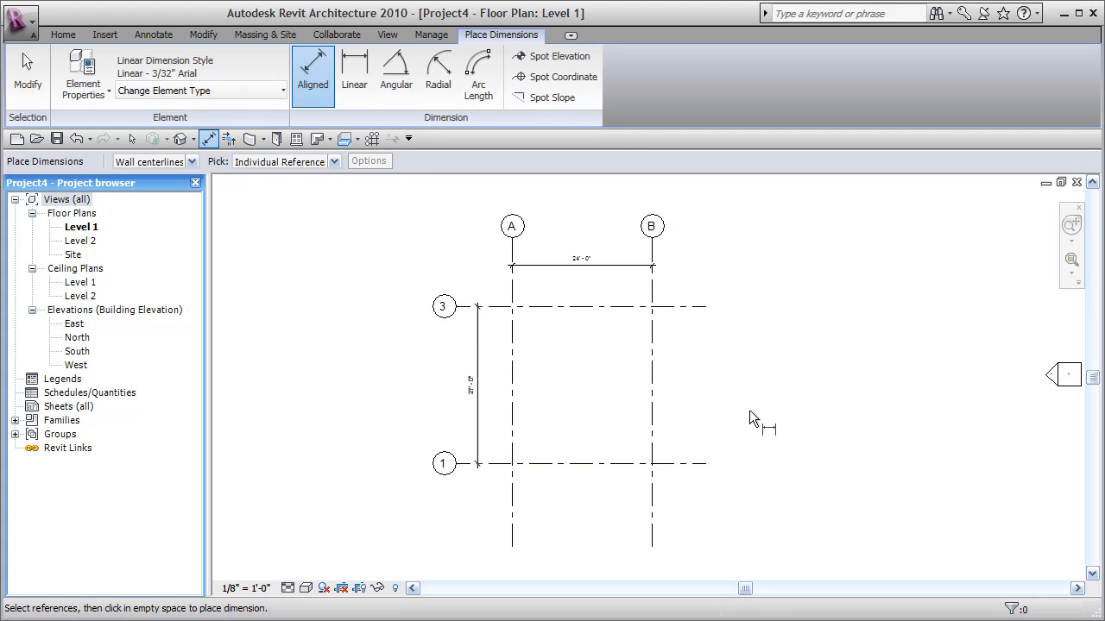
click(154, 34)
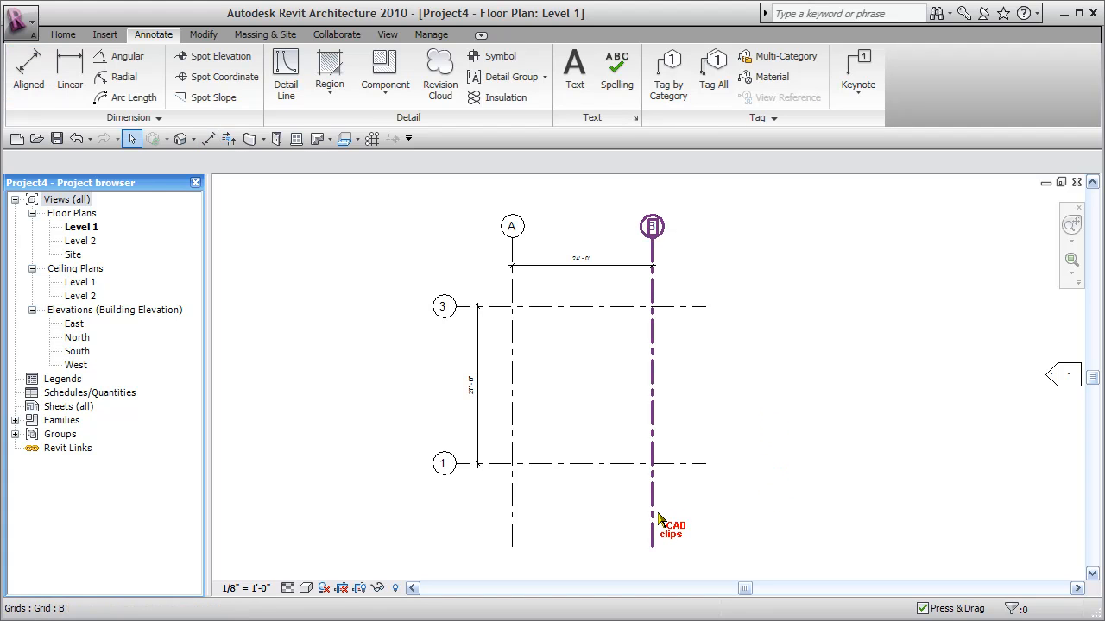
Shorten the ends of grids B and 3, then deselect the grids
click(652, 226)
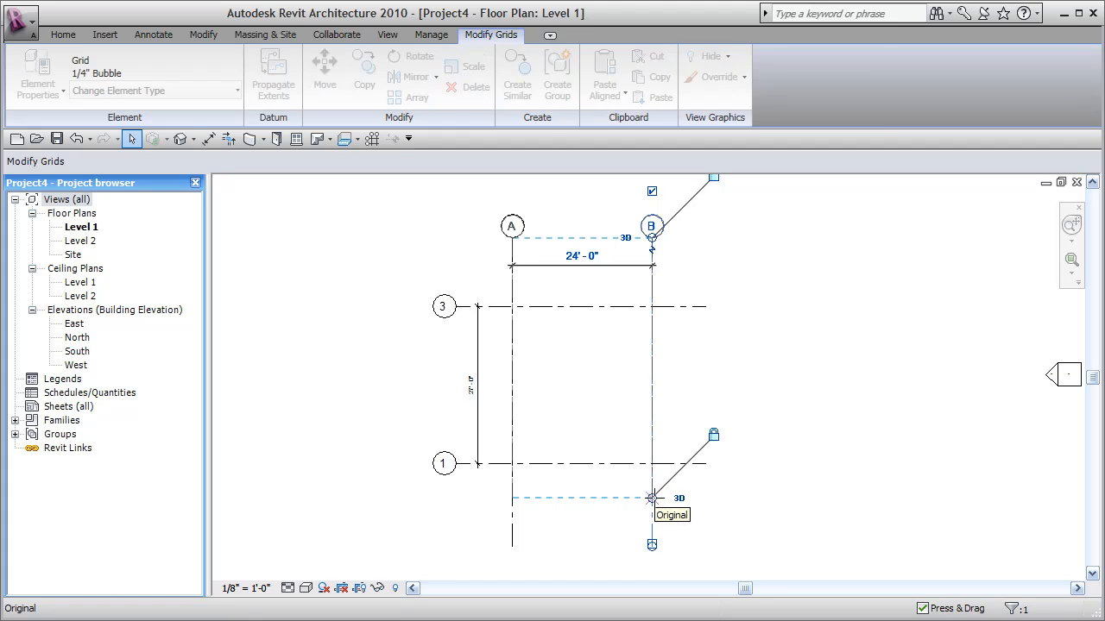
click(153, 34)
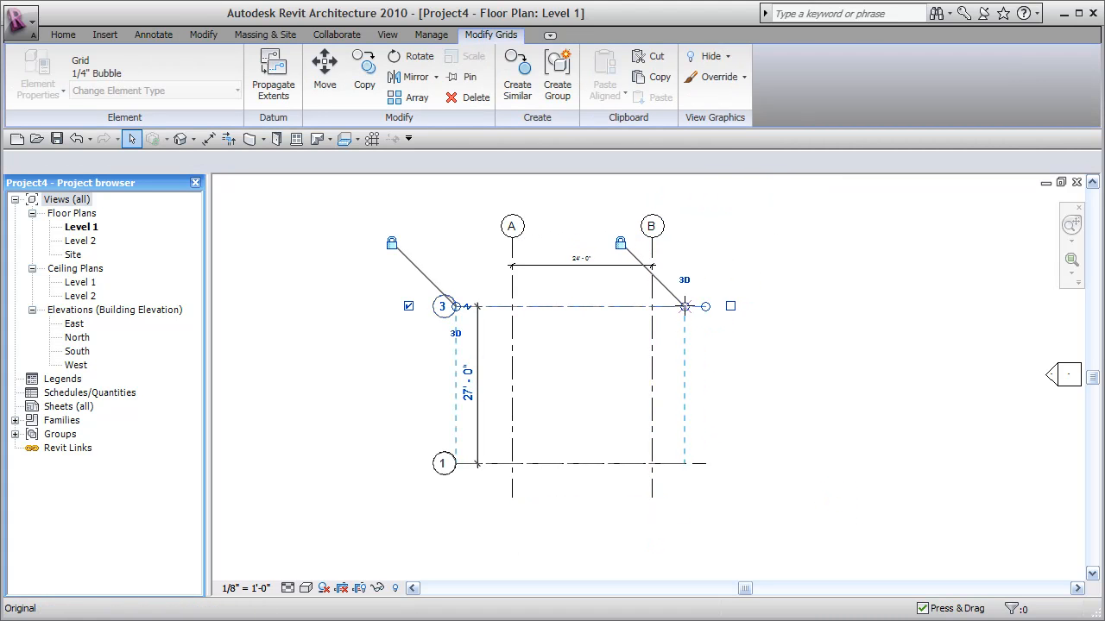
click(152, 34)
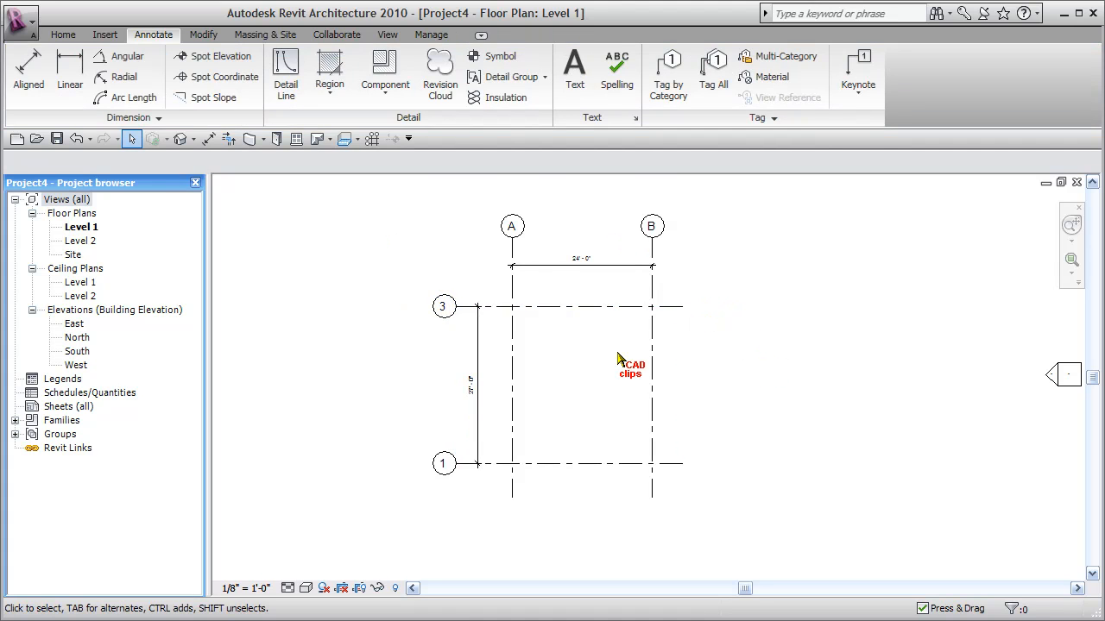